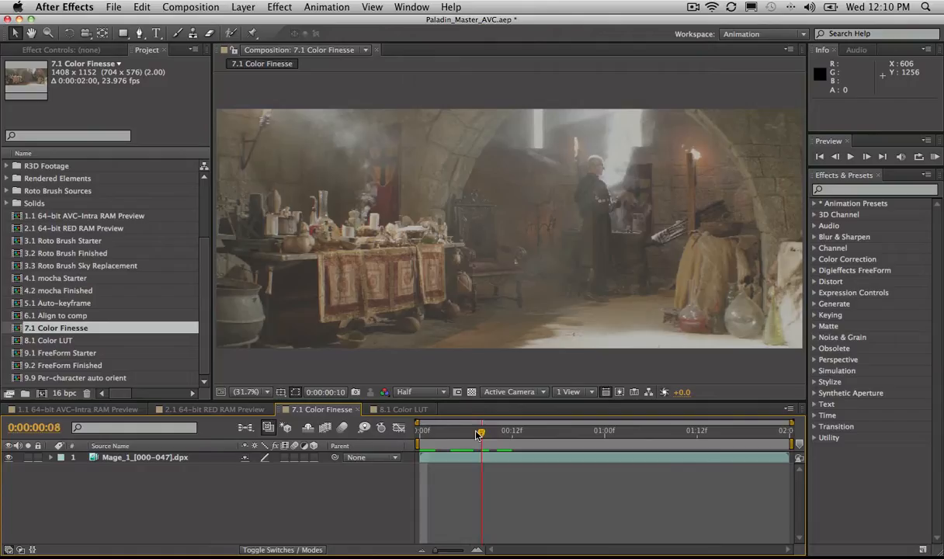
# Step: Move the playhead back to frame 0:00:00:06 of the castle clip
pyautogui.moveTo(481, 431); pyautogui.dragTo(466, 431)
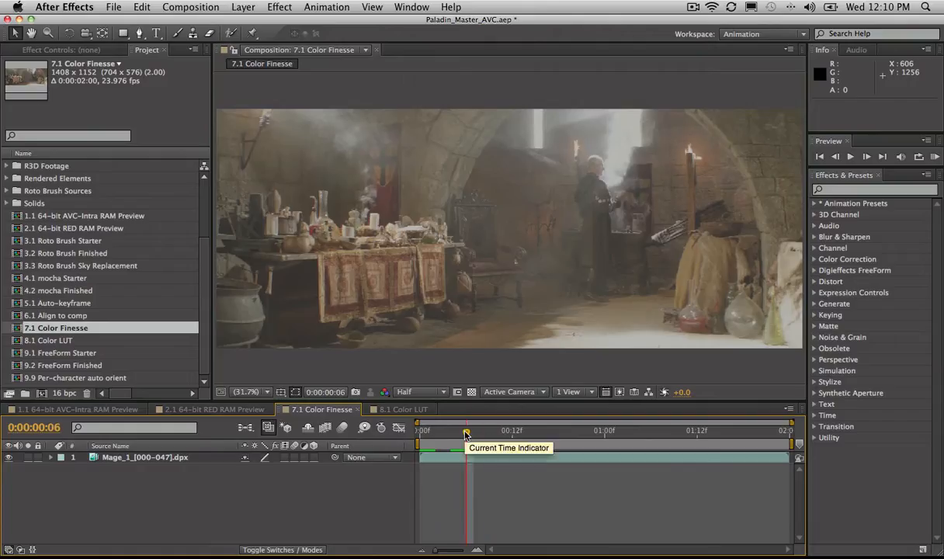
pyautogui.moveTo(515, 192)
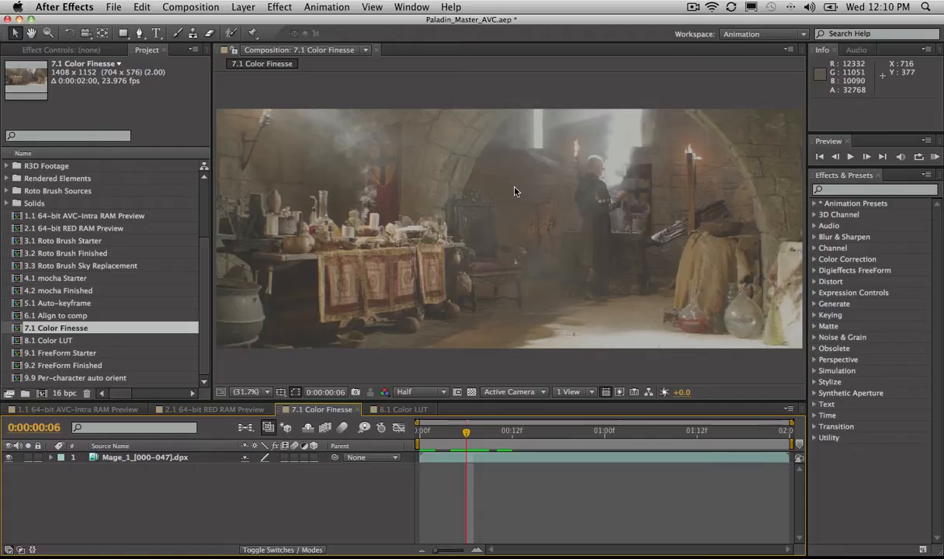
# Step: Apply SA Color Finesse 3 to the Mage_1 layer and launch its Full Interface
pyautogui.click(874, 189)
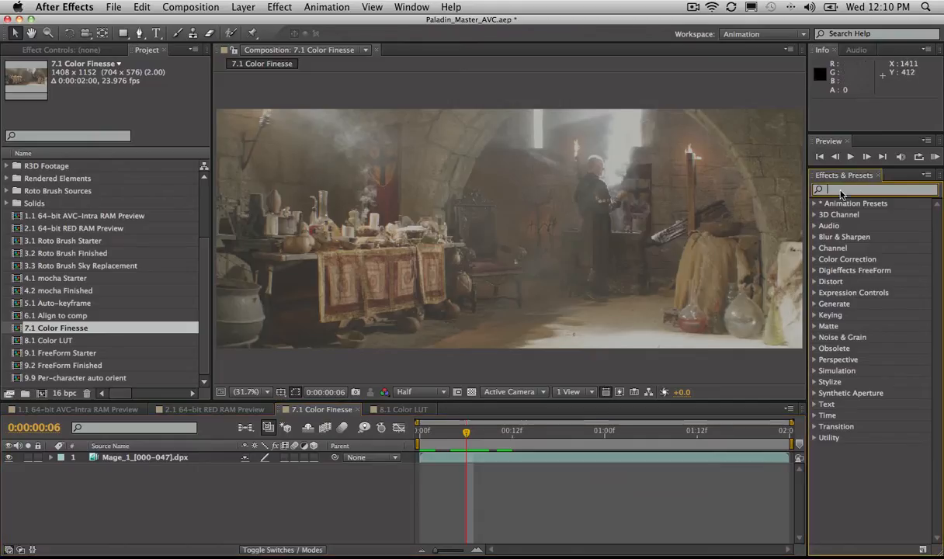
pyautogui.write('Color Fin')
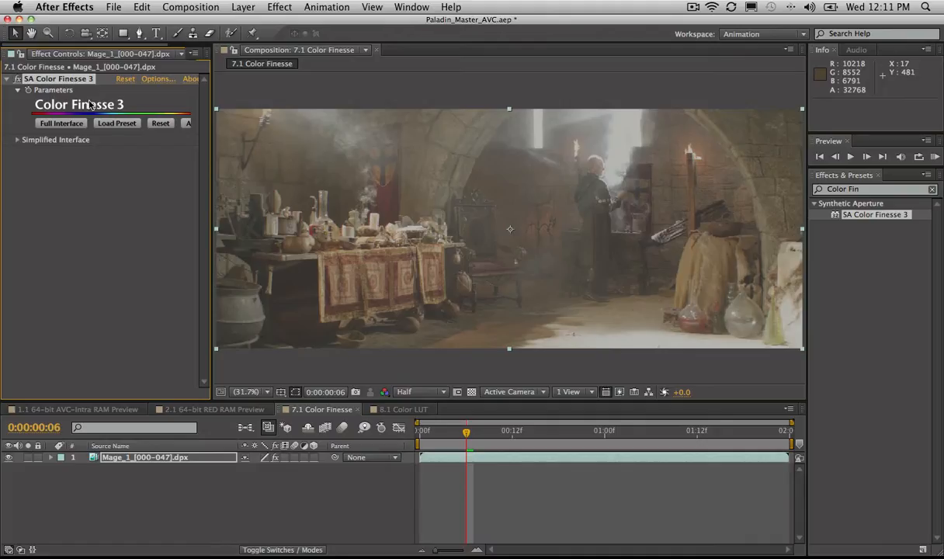
pyautogui.click(60, 123)
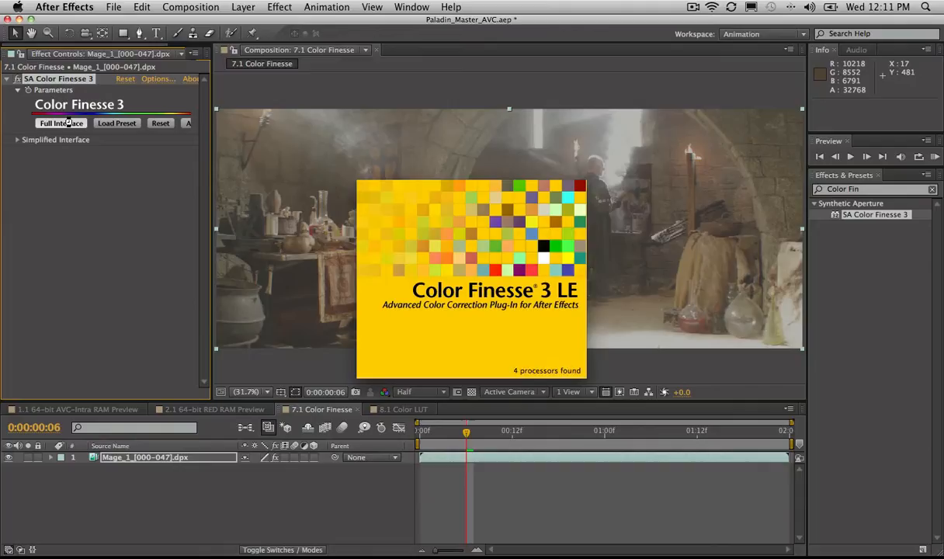
# Step: Cycle the Color Finesse views through Tone Curve and Reference, ending on Combo scopes
pyautogui.click(61, 123)
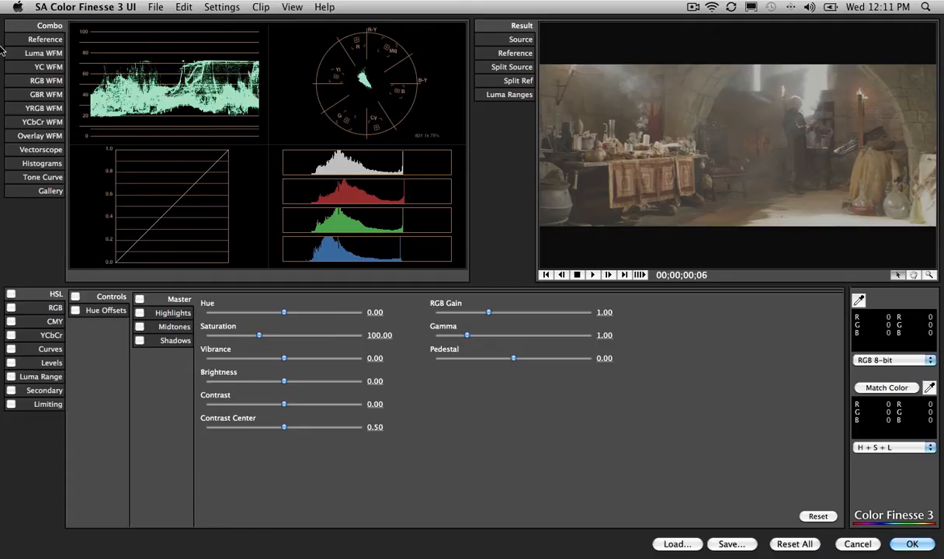
pyautogui.click(42, 177)
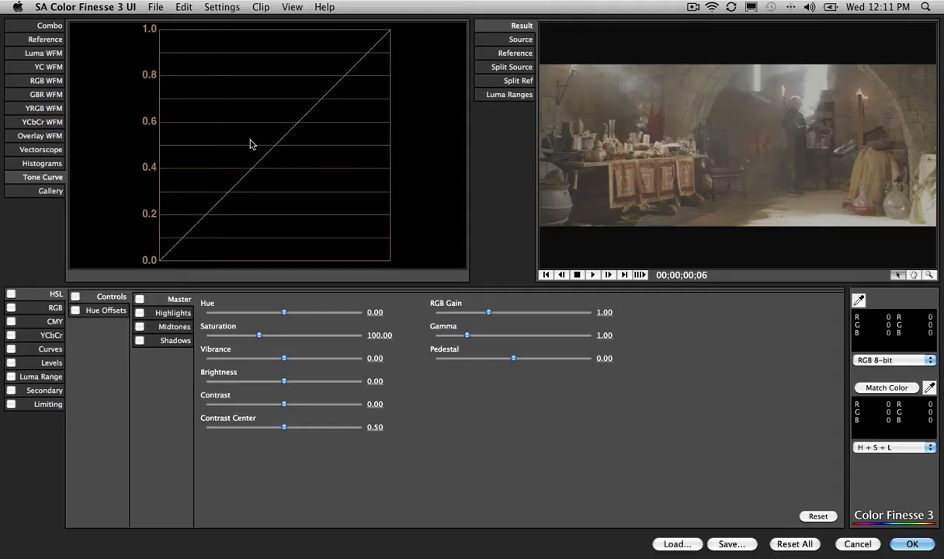
pyautogui.click(40, 31)
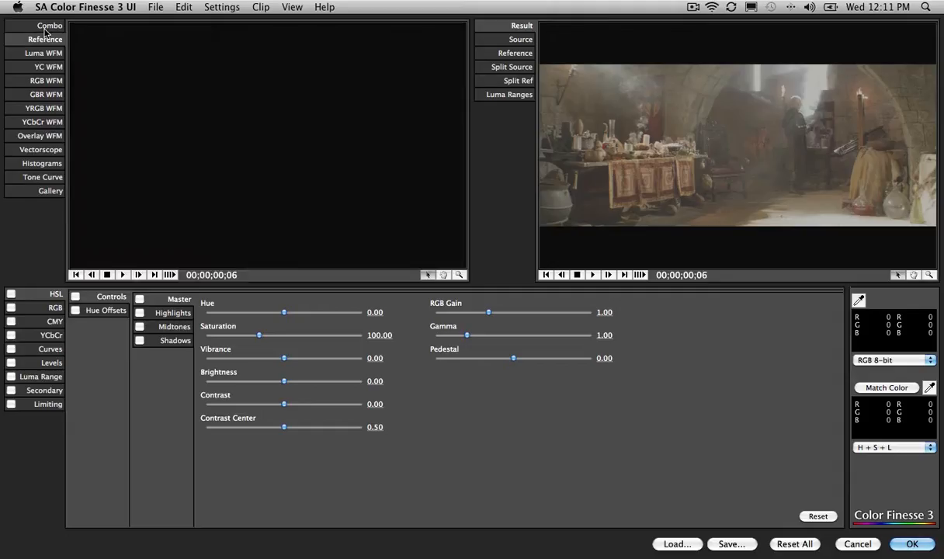
pyautogui.click(36, 26)
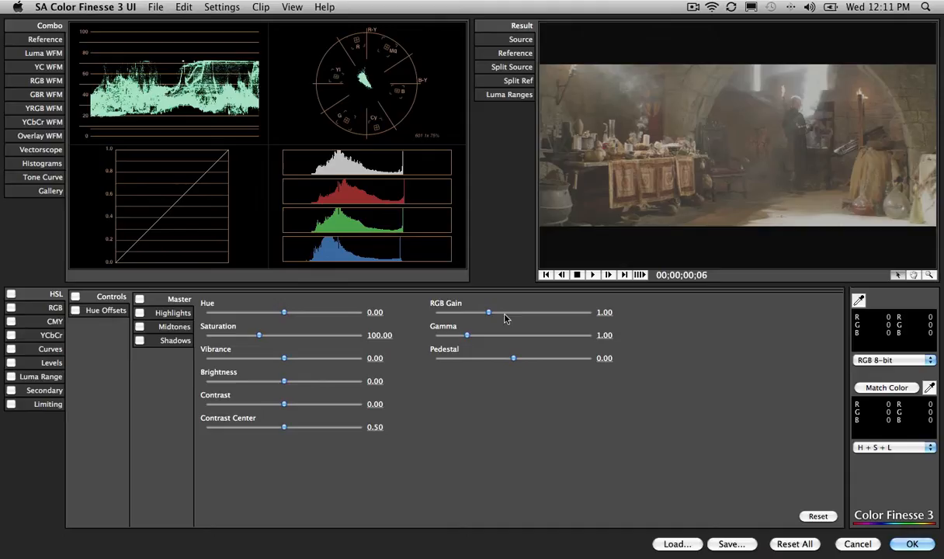
# Step: Set the HSL Master Vibrance slider to about 71.56
pyautogui.moveTo(284, 358); pyautogui.dragTo(288, 358)
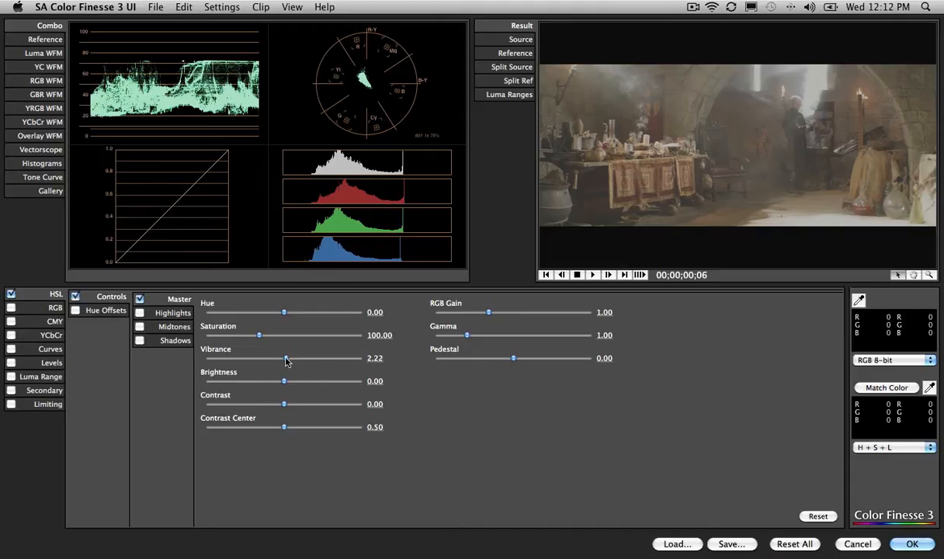
pyautogui.moveTo(285, 358); pyautogui.dragTo(331, 358)
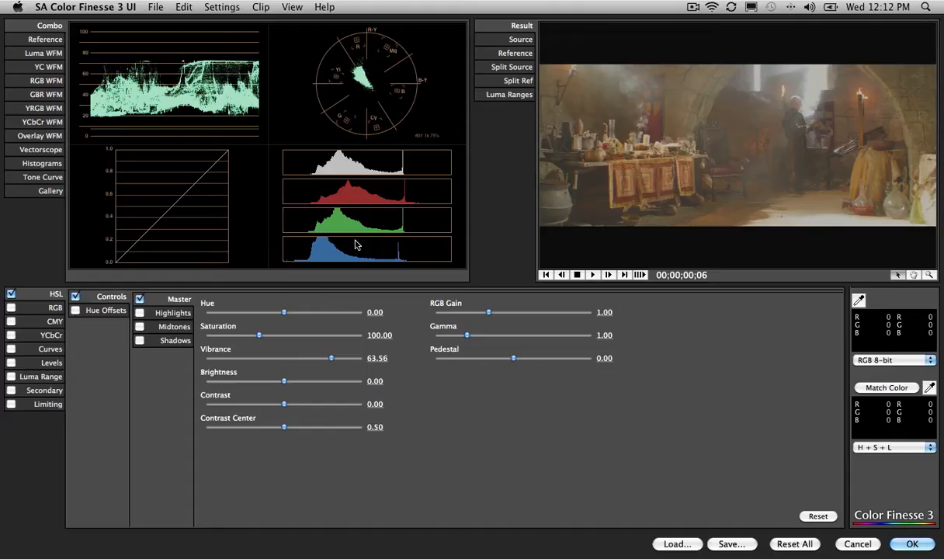
pyautogui.moveTo(331, 358); pyautogui.dragTo(350, 358)
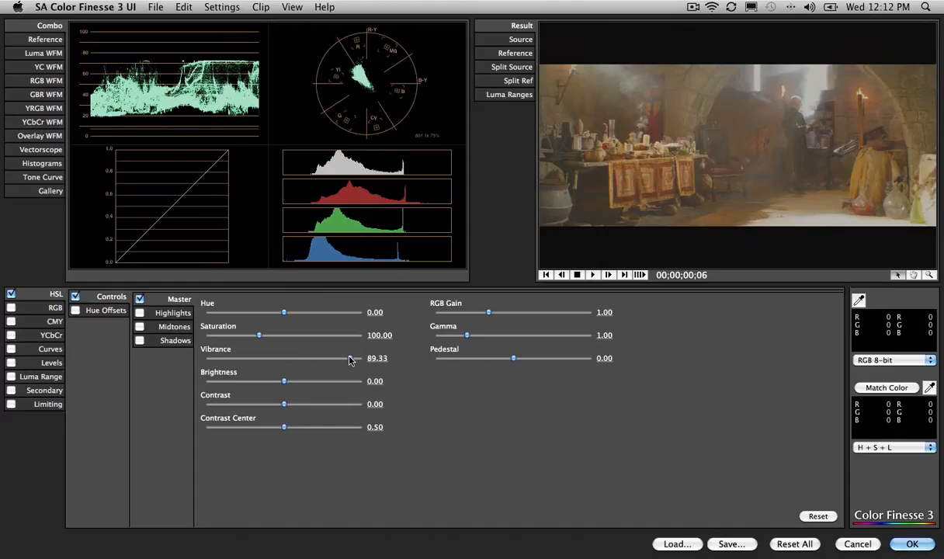
pyautogui.moveTo(350, 358); pyautogui.dragTo(340, 358)
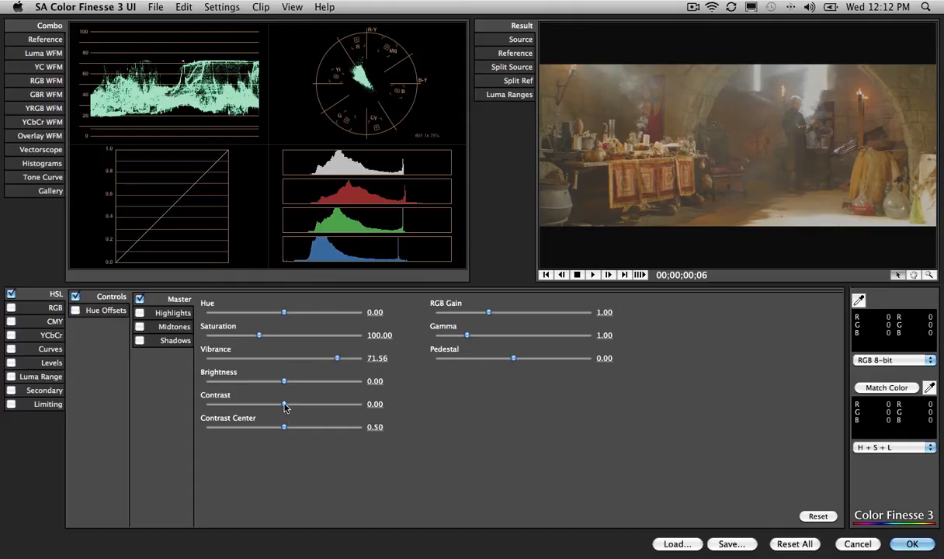
# Step: Set master Contrast to about 36.89 with Contrast Center near 0.57
pyautogui.moveTo(283, 404); pyautogui.dragTo(305, 403)
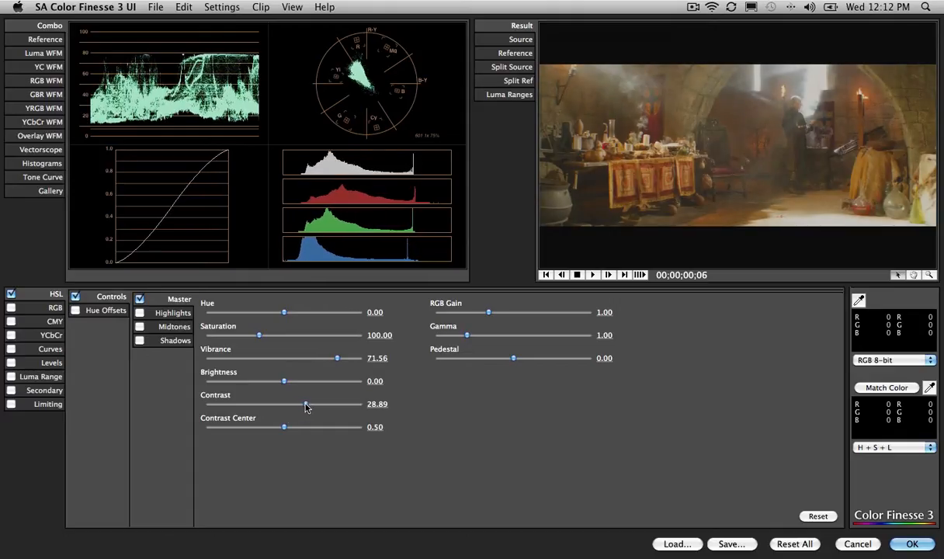
pyautogui.moveTo(305, 404); pyautogui.dragTo(311, 404)
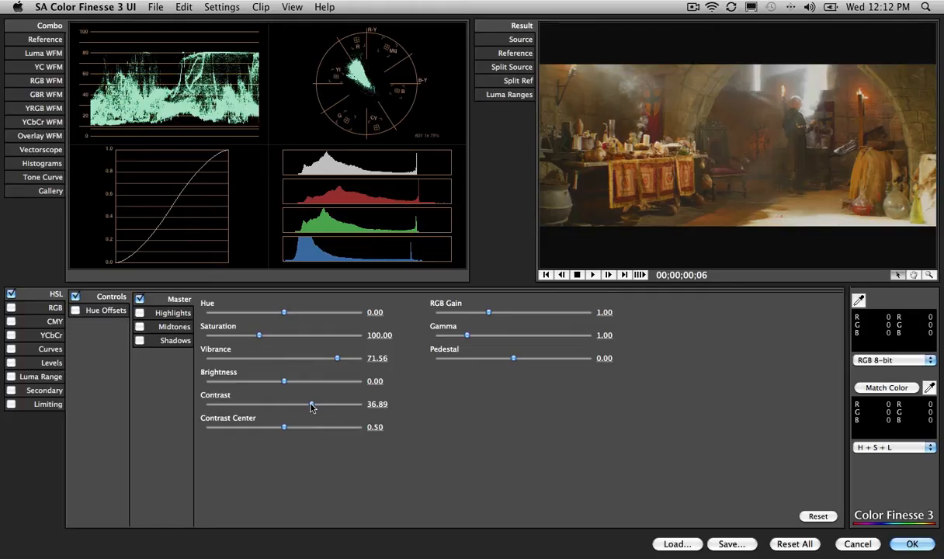
pyautogui.moveTo(311, 403); pyautogui.dragTo(319, 404)
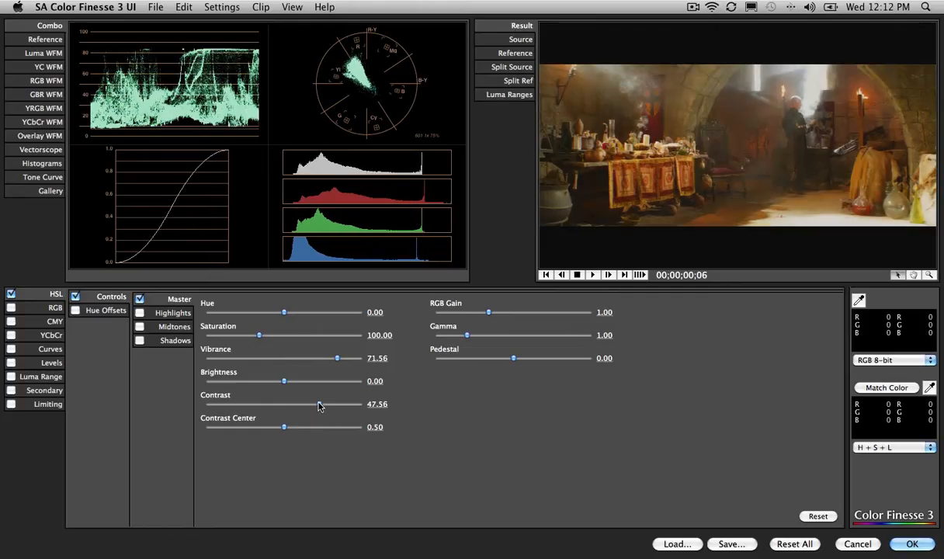
pyautogui.moveTo(284, 427); pyautogui.dragTo(313, 427)
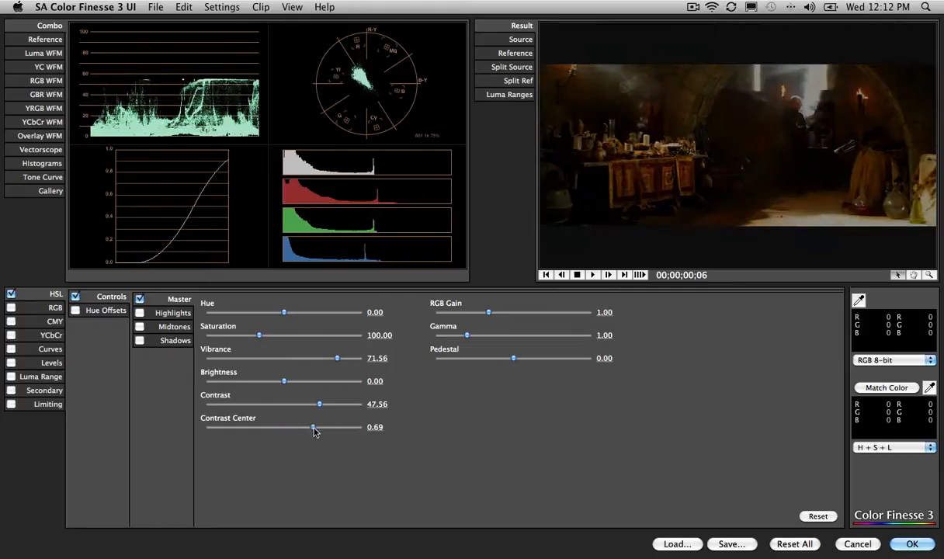
pyautogui.moveTo(313, 427); pyautogui.dragTo(286, 427)
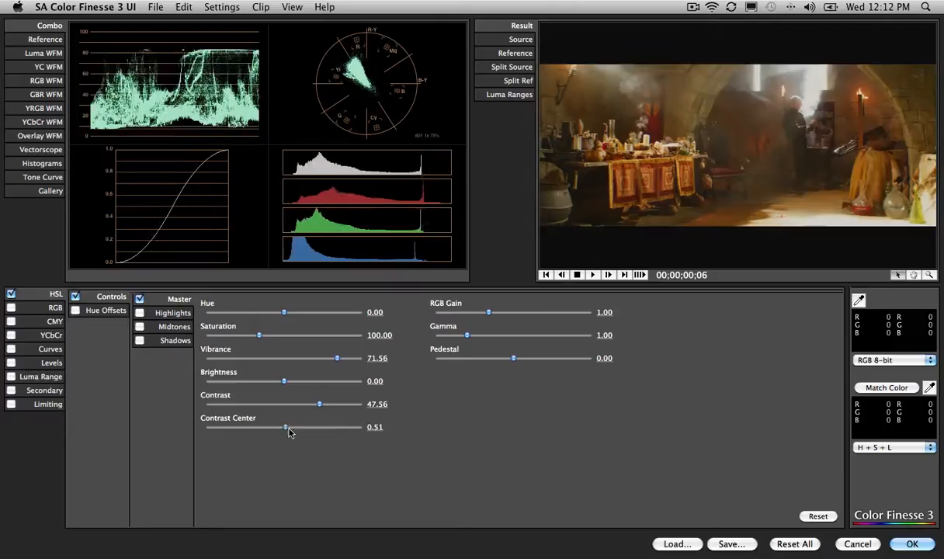
pyautogui.moveTo(287, 427); pyautogui.dragTo(271, 427)
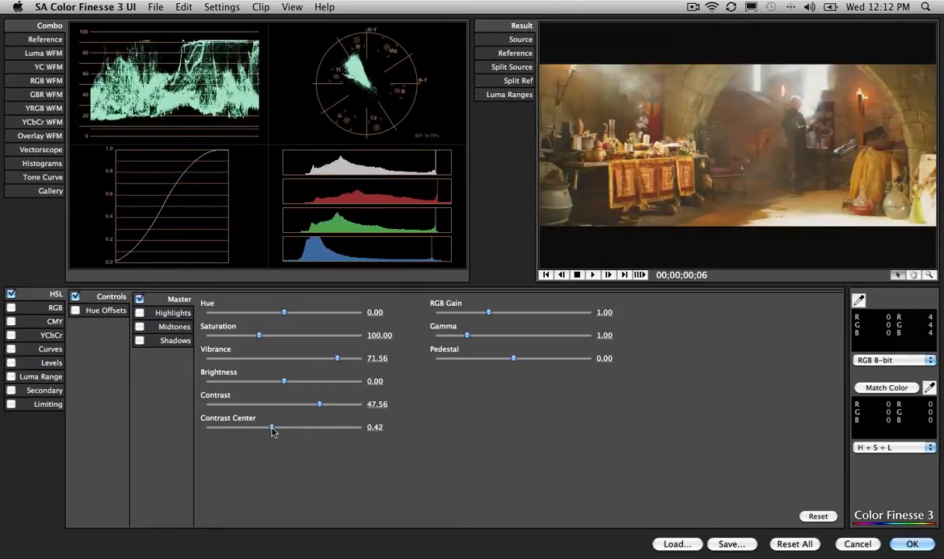
pyautogui.moveTo(271, 427); pyautogui.dragTo(287, 427)
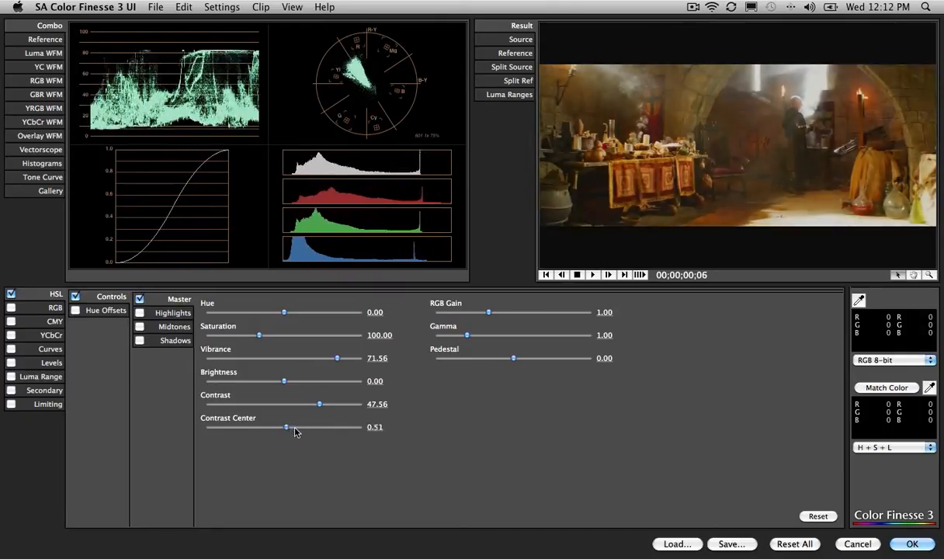
pyautogui.moveTo(286, 427); pyautogui.dragTo(299, 427)
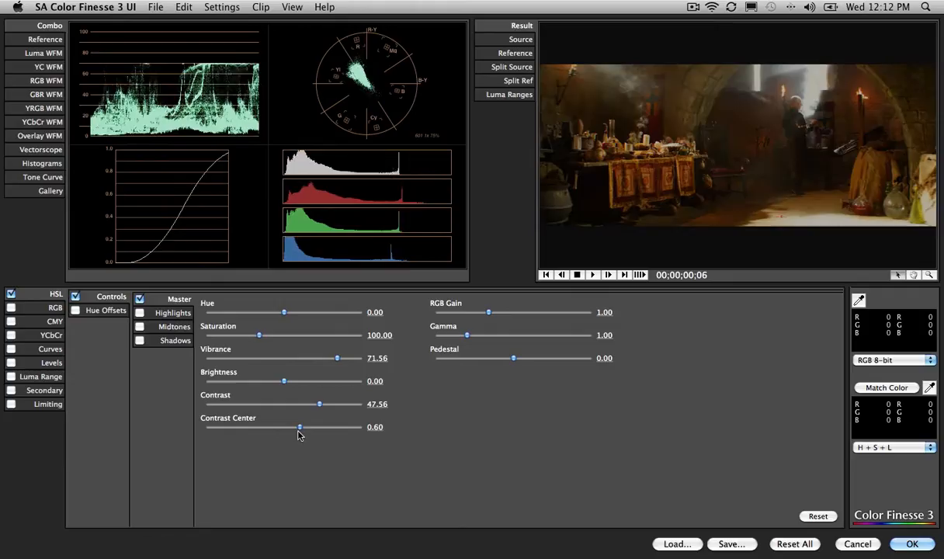
pyautogui.moveTo(300, 427); pyautogui.dragTo(295, 427)
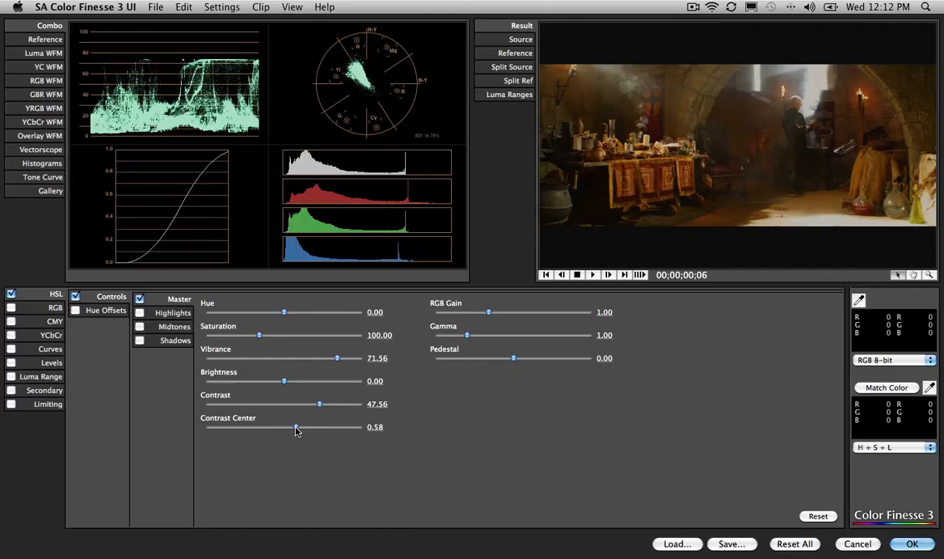
pyautogui.moveTo(319, 403); pyautogui.dragTo(315, 404)
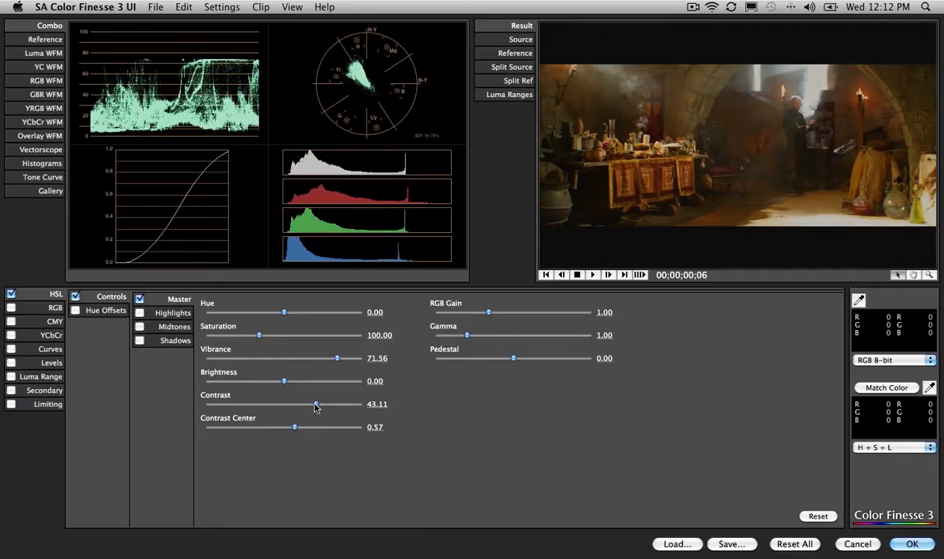
pyautogui.moveTo(315, 403); pyautogui.dragTo(311, 404)
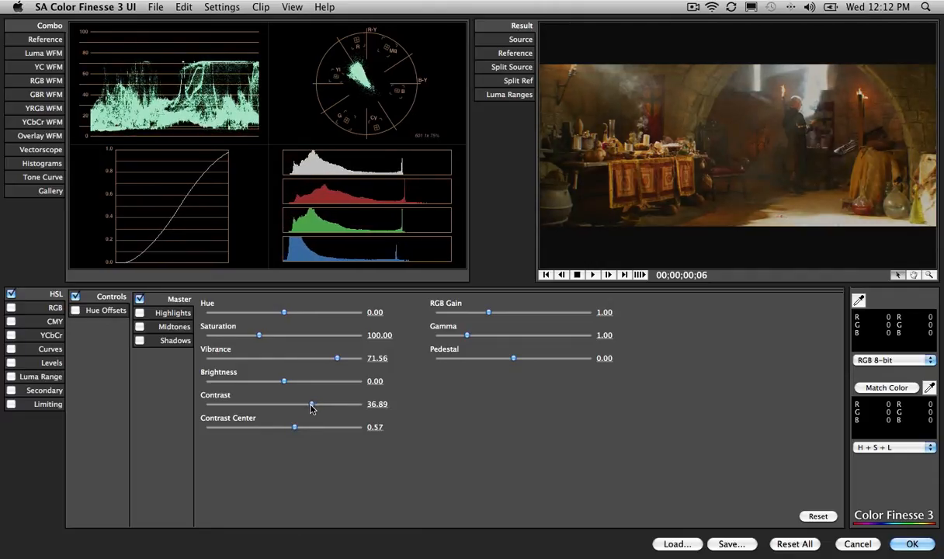
pyautogui.moveTo(299, 422)
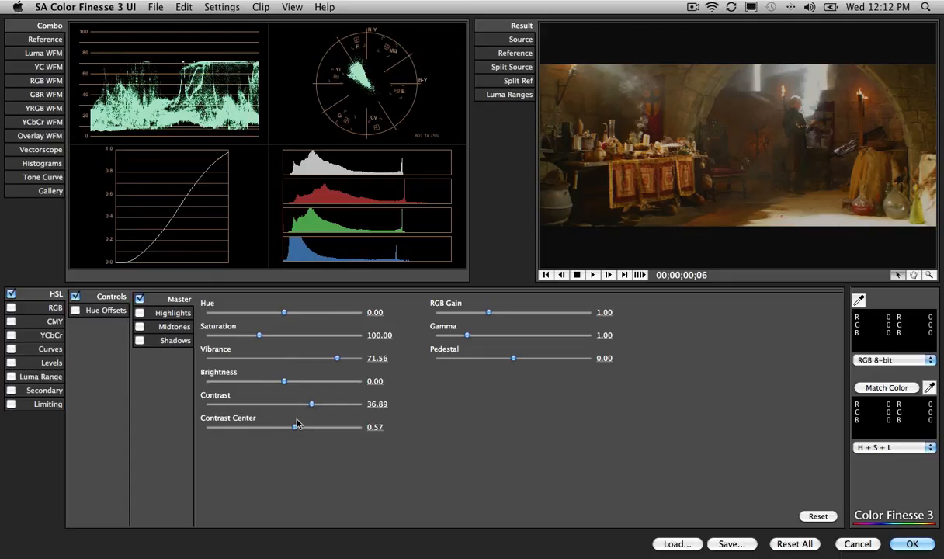
pyautogui.moveTo(252, 443)
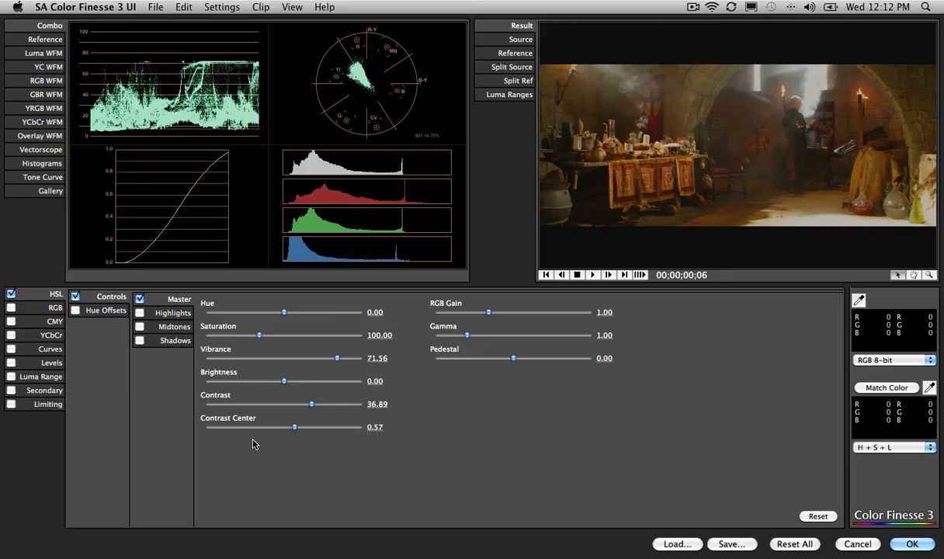
pyautogui.moveTo(685, 184)
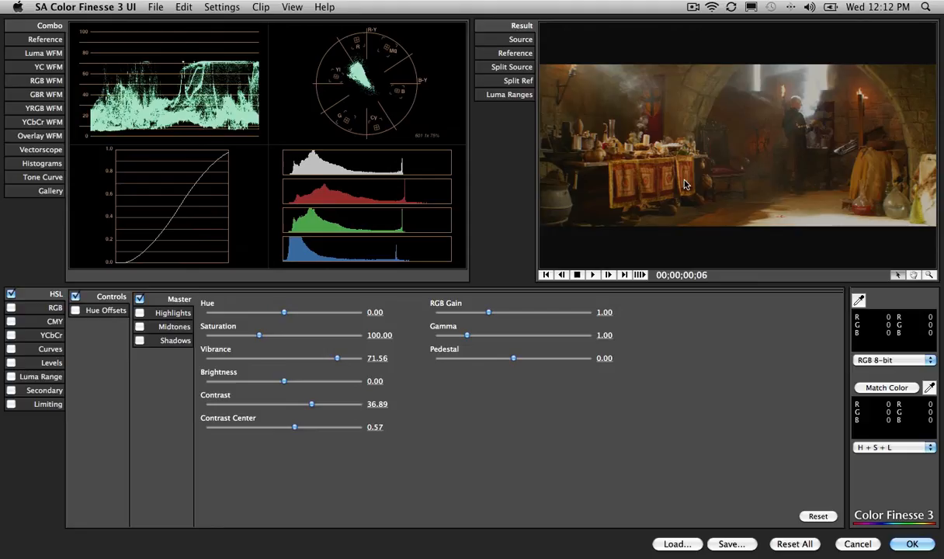
pyautogui.moveTo(677, 252)
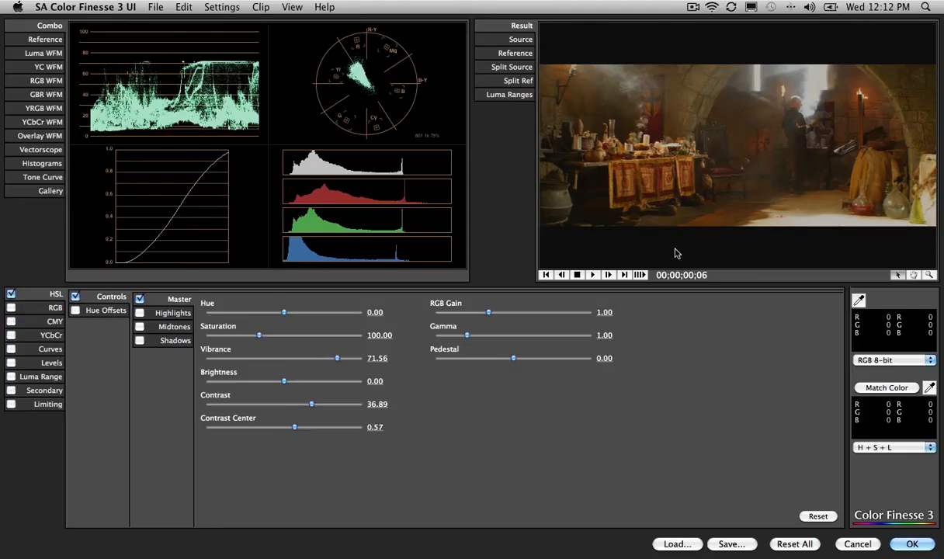
pyautogui.moveTo(436, 288)
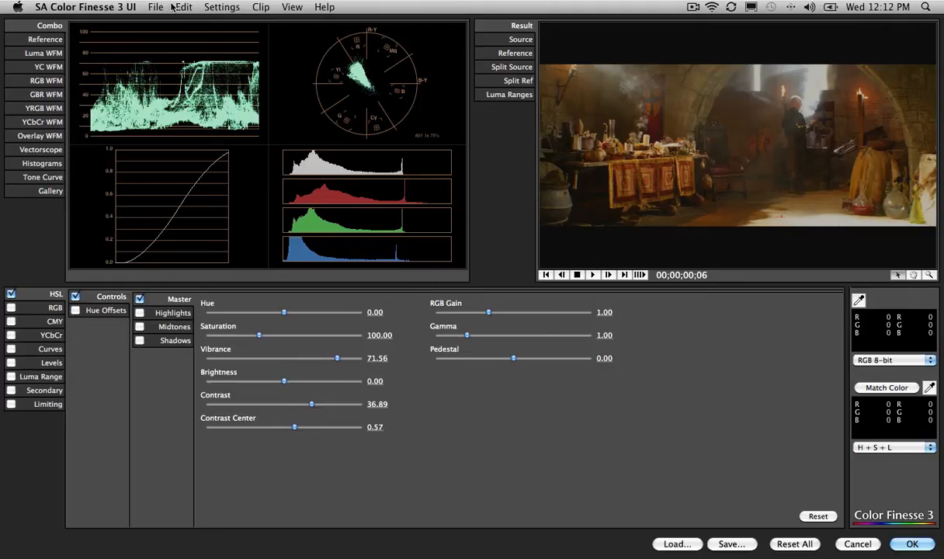
# Step: Export the grade as a Smoke 3D LUT and accept the grade with OK
pyautogui.click(157, 7)
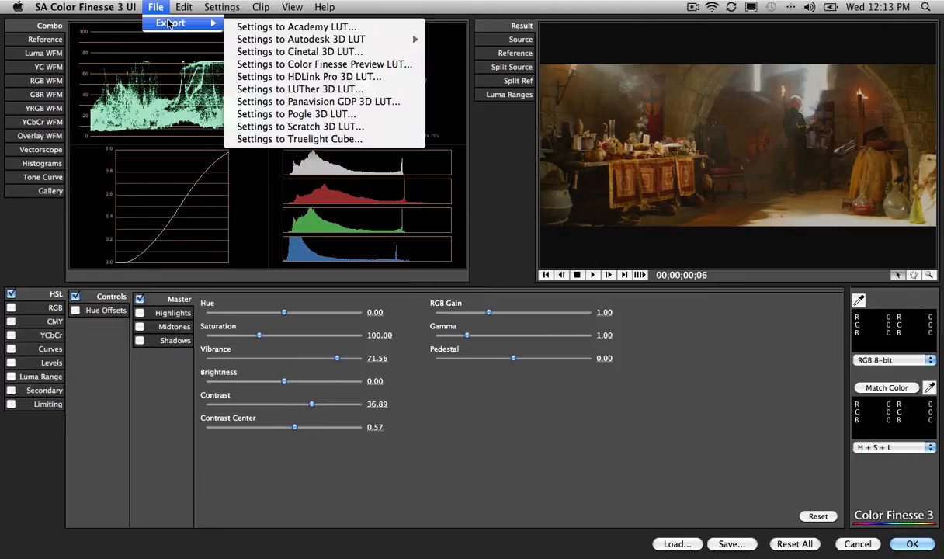
pyautogui.moveTo(312, 39)
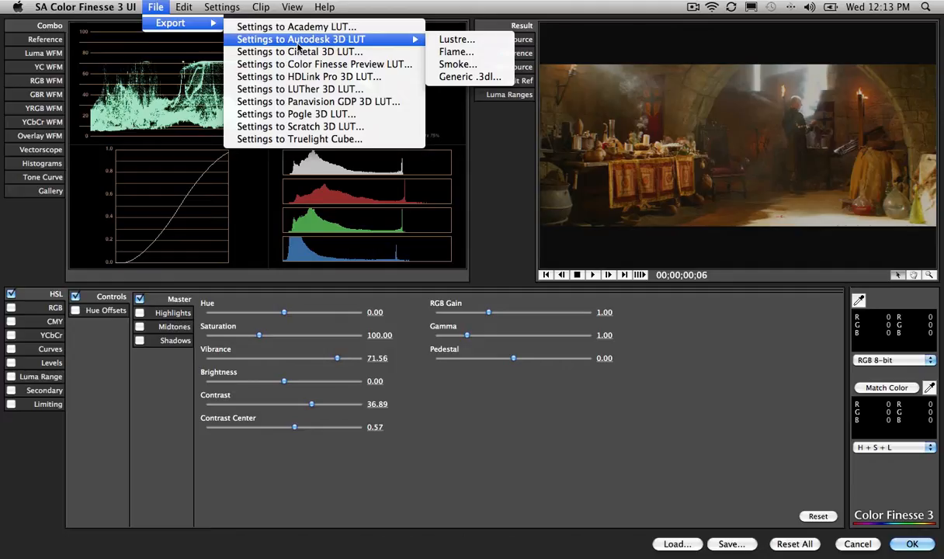
pyautogui.moveTo(458, 52)
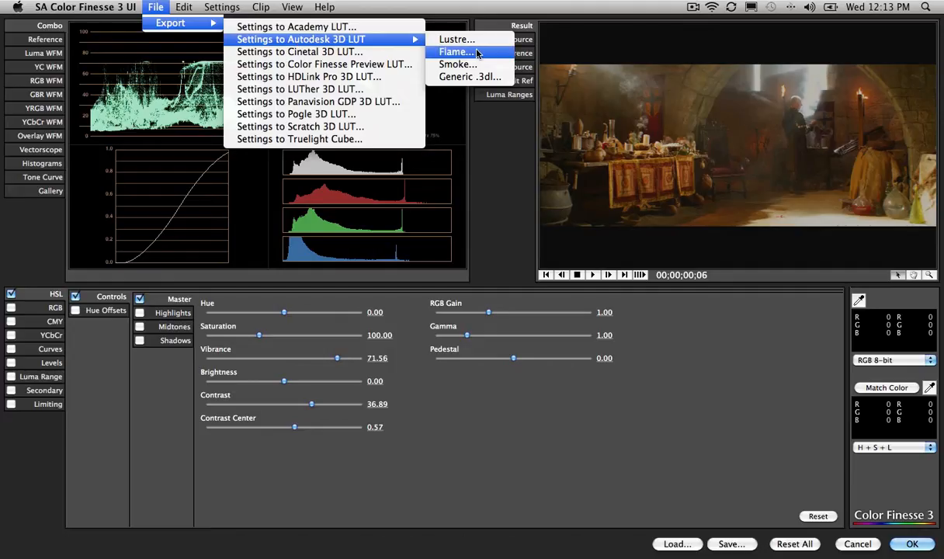
pyautogui.moveTo(473, 64)
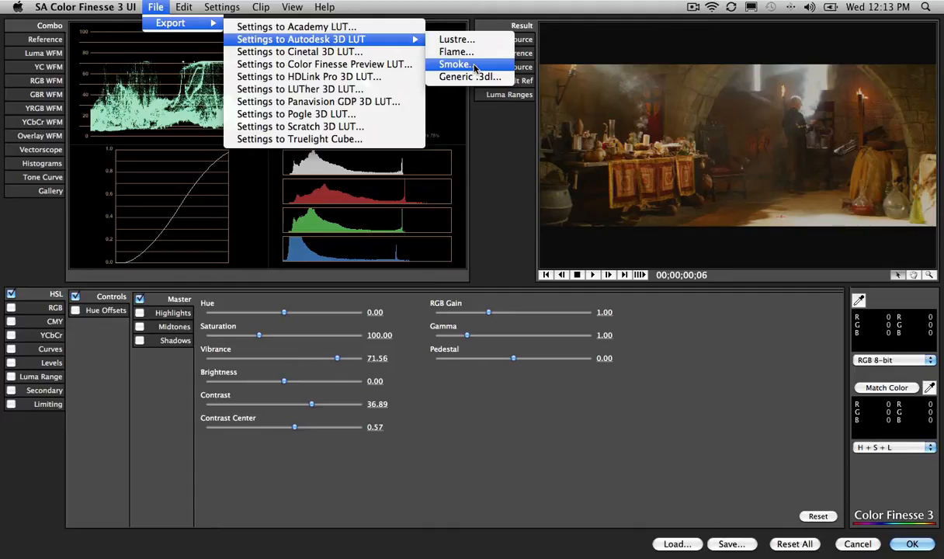
pyautogui.click(456, 63)
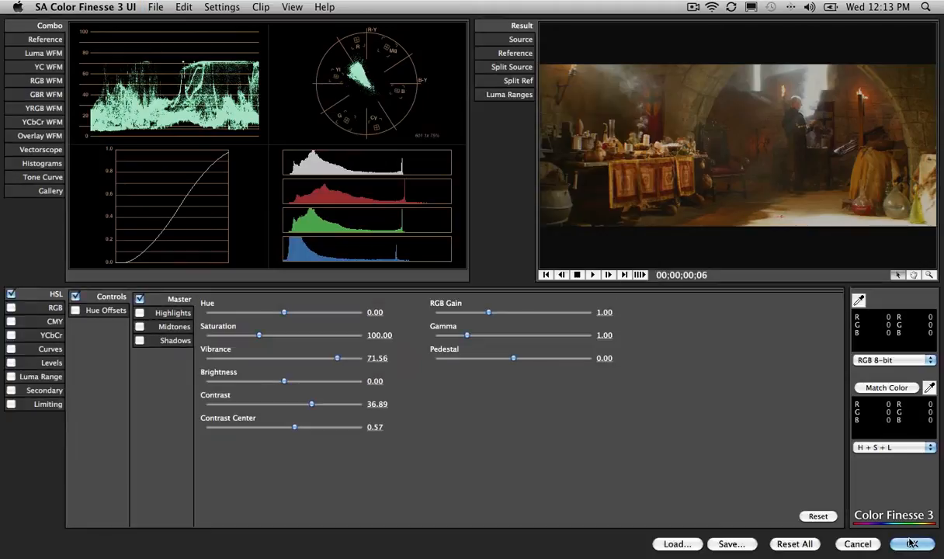
pyautogui.click(910, 544)
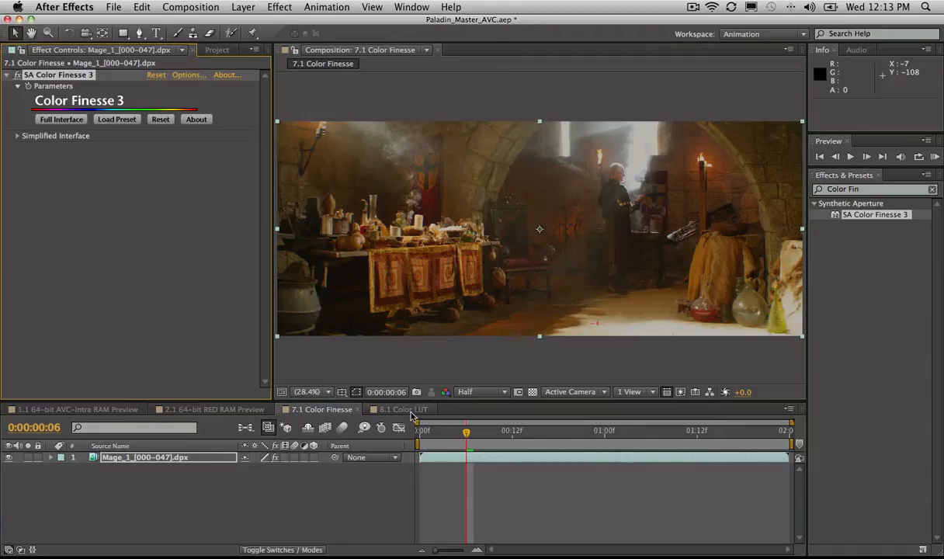
# Step: Switch to the 8.1 Color LUT composition and search effects for 'LUT'
pyautogui.click(400, 409)
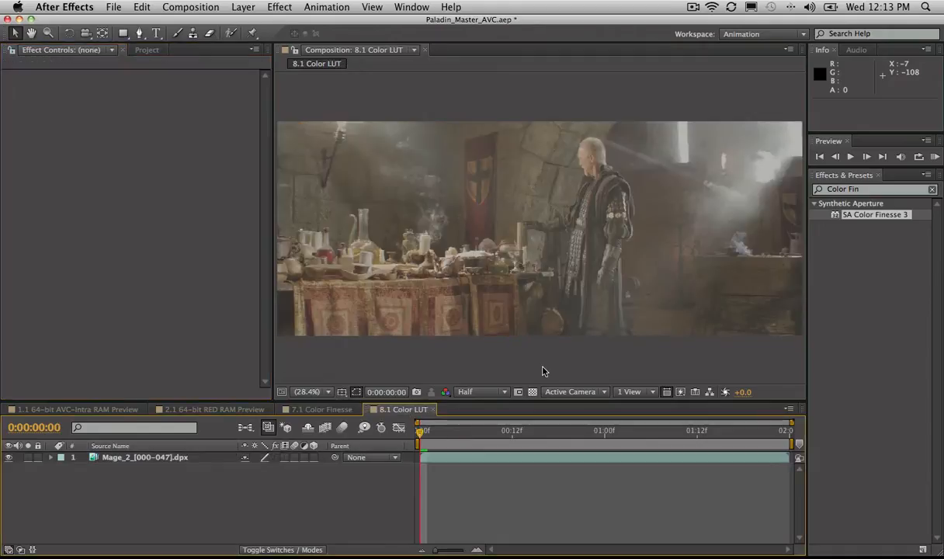
pyautogui.moveTo(517, 249)
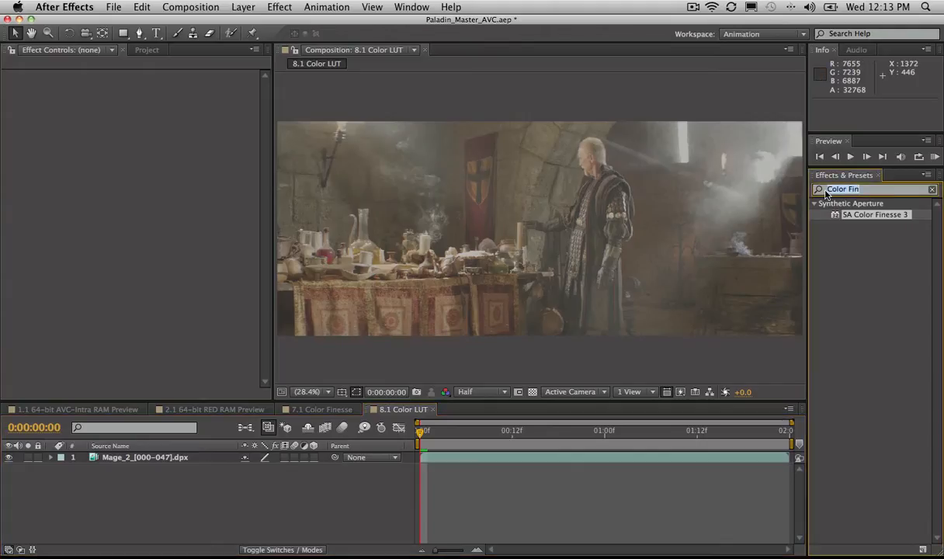
pyautogui.write('LUT')
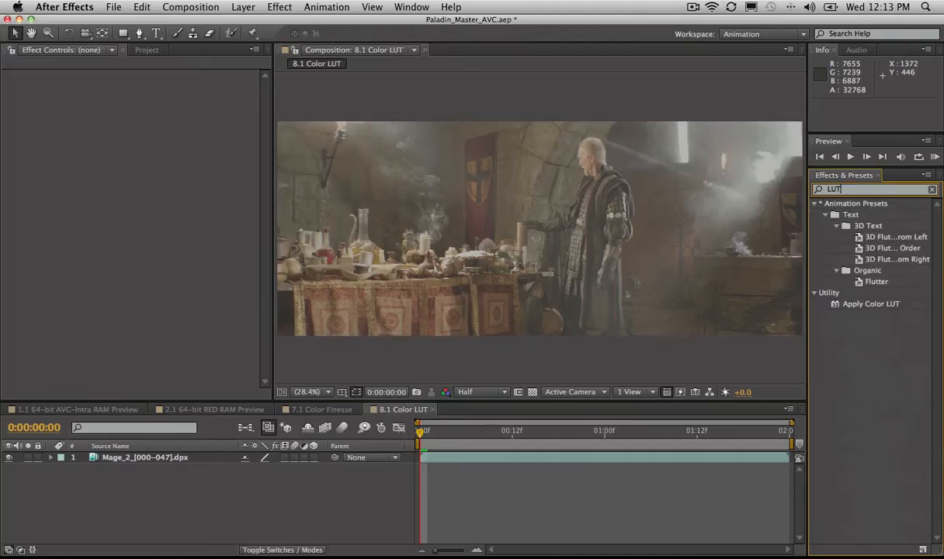
# Step: Apply Color LUT with LUT_mikes.3dl to Mage_2, then return to 7.1 Color Finesse
pyautogui.click(868, 303)
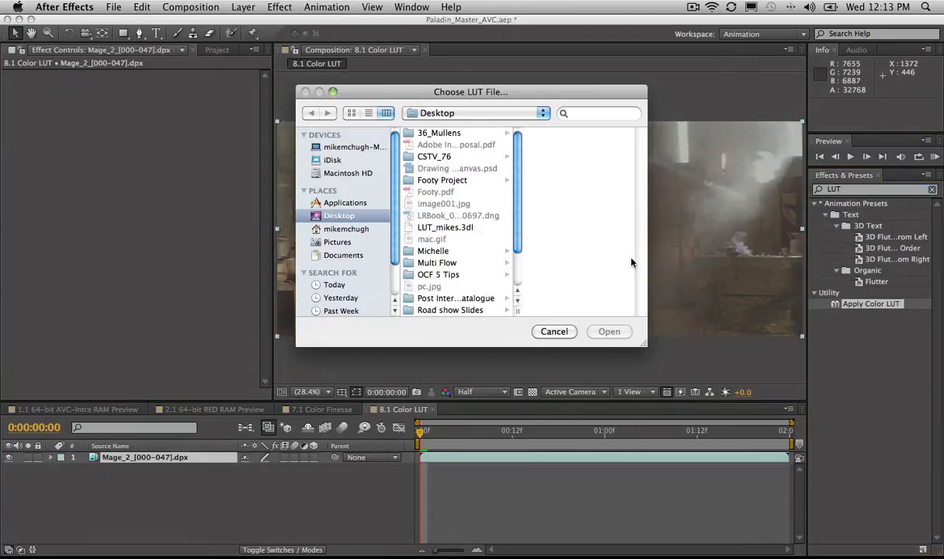
pyautogui.moveTo(467, 232)
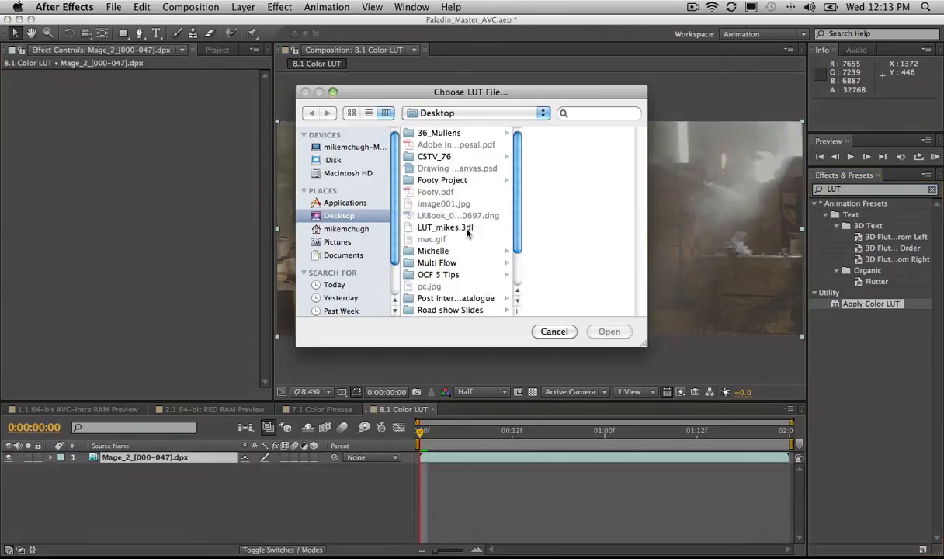
pyautogui.click(433, 227)
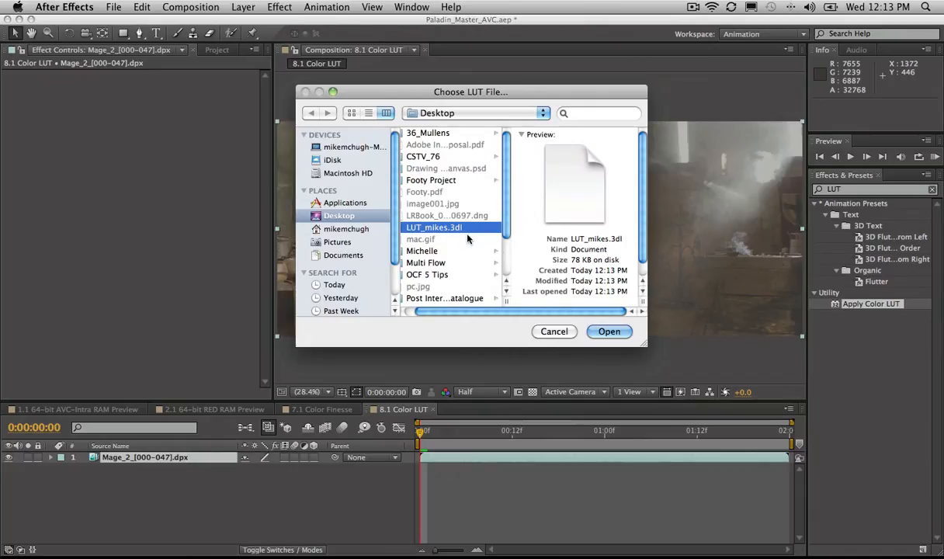
pyautogui.click(609, 332)
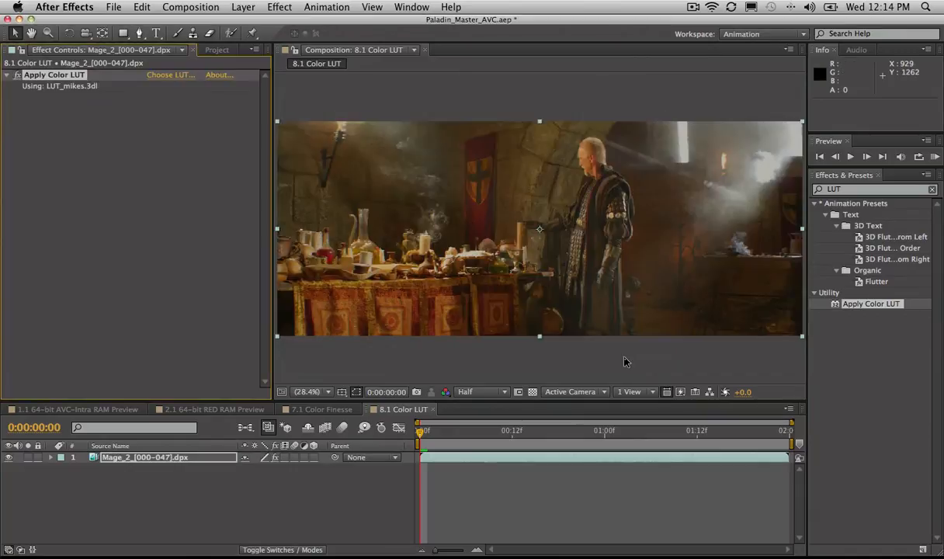
pyautogui.moveTo(692, 369)
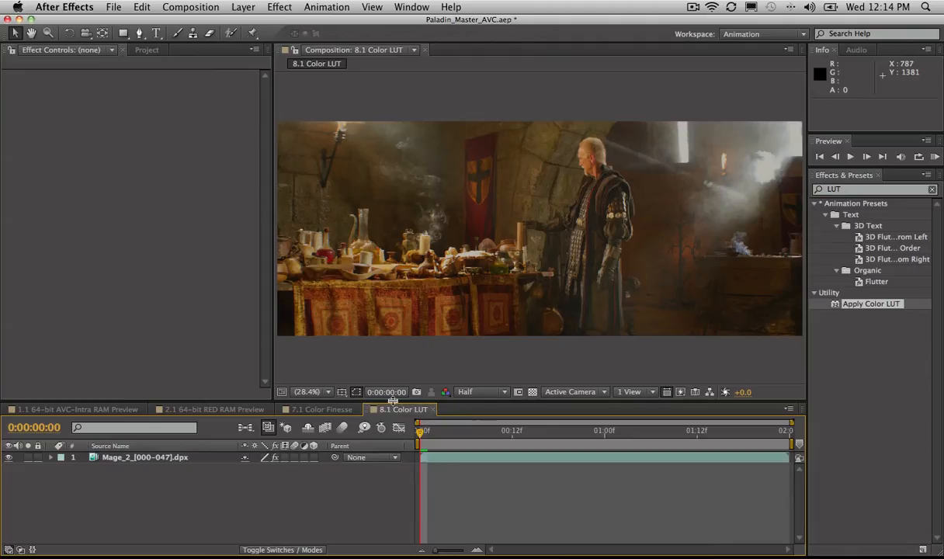
pyautogui.click(318, 409)
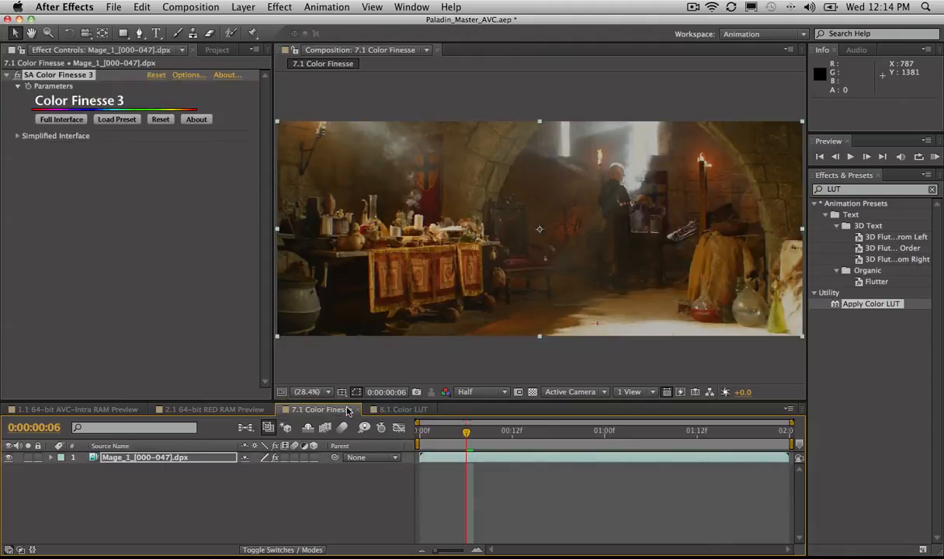